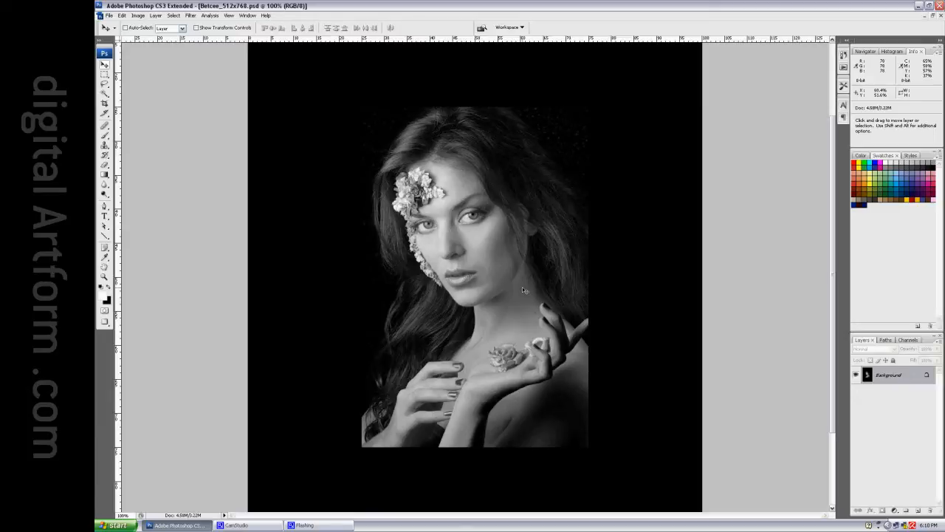
{"action": "mouse_move", "coordinate": [638, 359]}
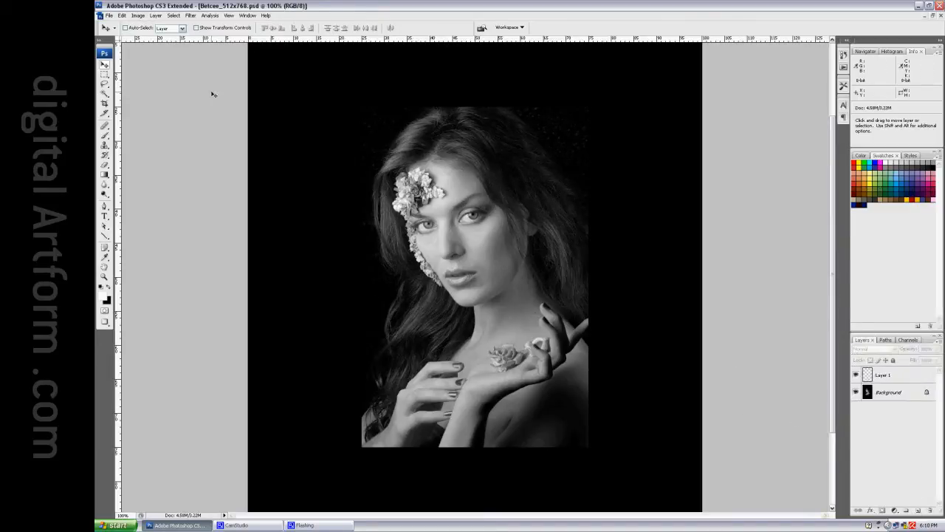
Step: Fill the new empty layer above the portrait with the red square grid pattern
{"action": "left_click", "coordinate": [121, 16]}
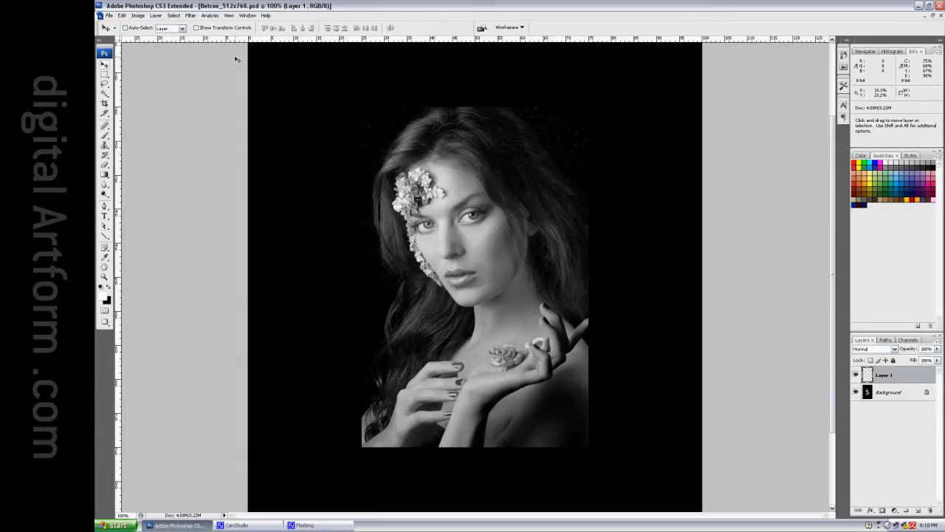
{"action": "left_click", "coordinate": [121, 15]}
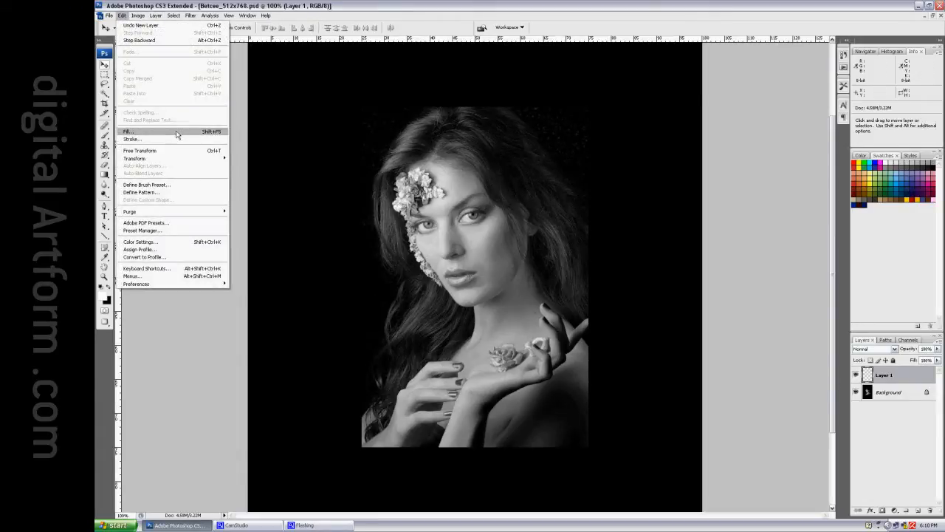
{"action": "left_click", "coordinate": [129, 131]}
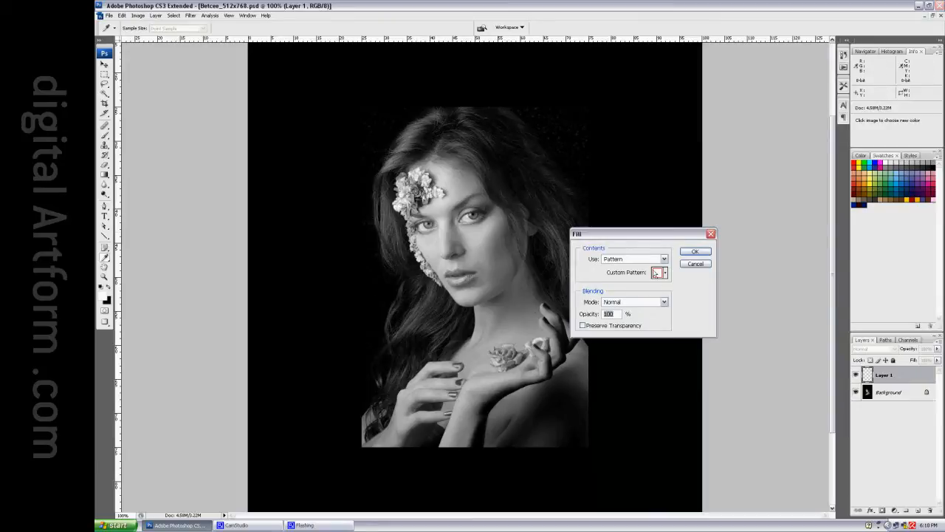
{"action": "left_click", "coordinate": [695, 251]}
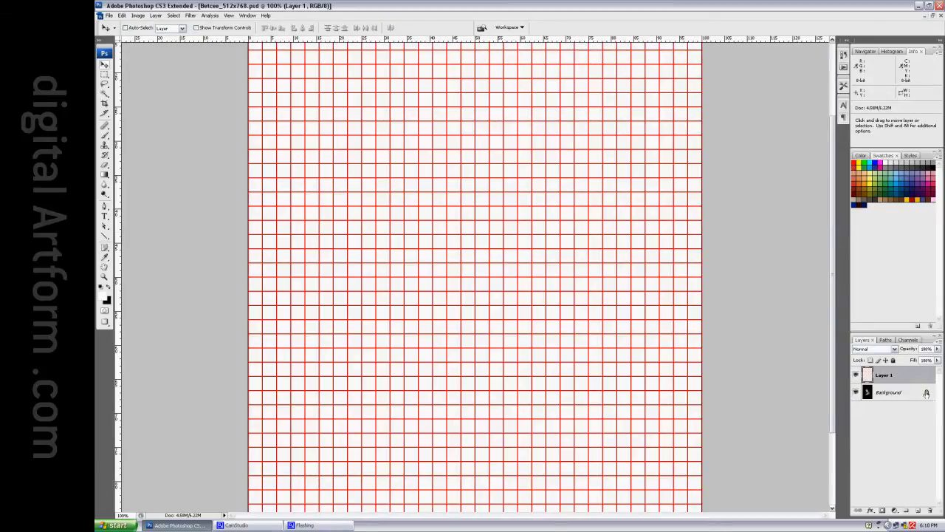
{"action": "mouse_move", "coordinate": [421, 260]}
{"action": "type", "text": "86.6"}
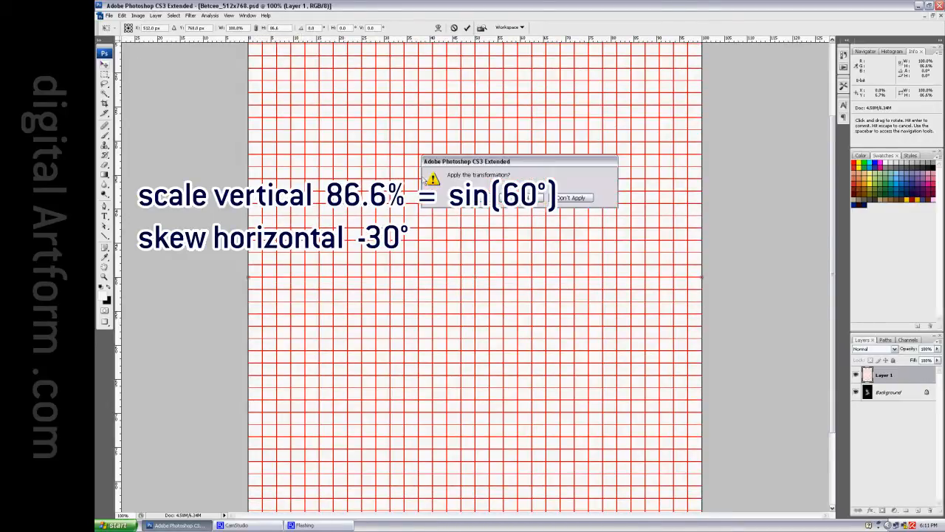
Step: Commit the free transform squashing the red grid to 86.6% height
{"action": "left_click", "coordinate": [573, 197]}
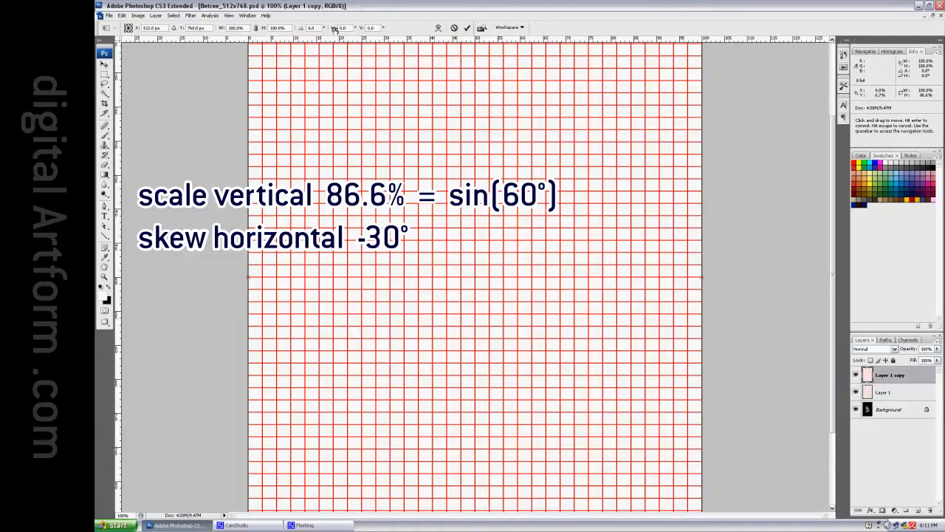
{"action": "mouse_move", "coordinate": [334, 28]}
{"action": "type", "text": "30"}
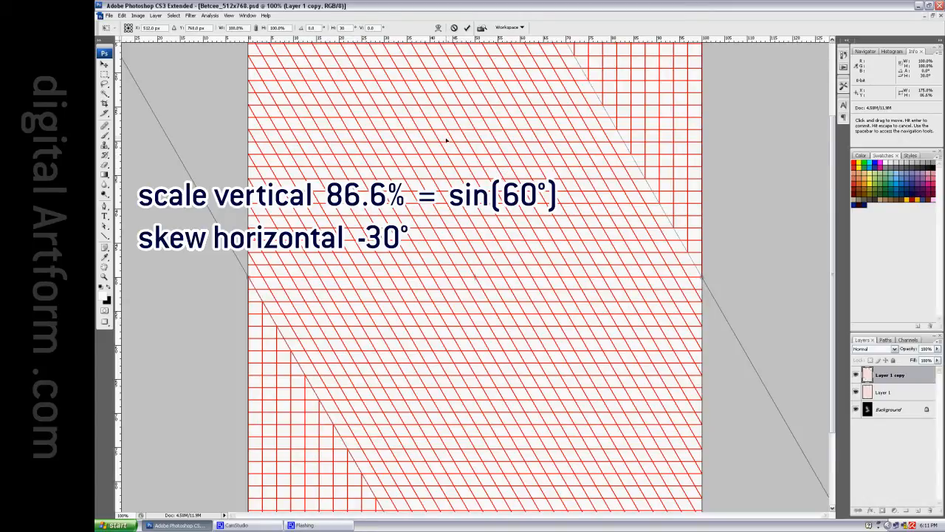
{"action": "mouse_move", "coordinate": [452, 160]}
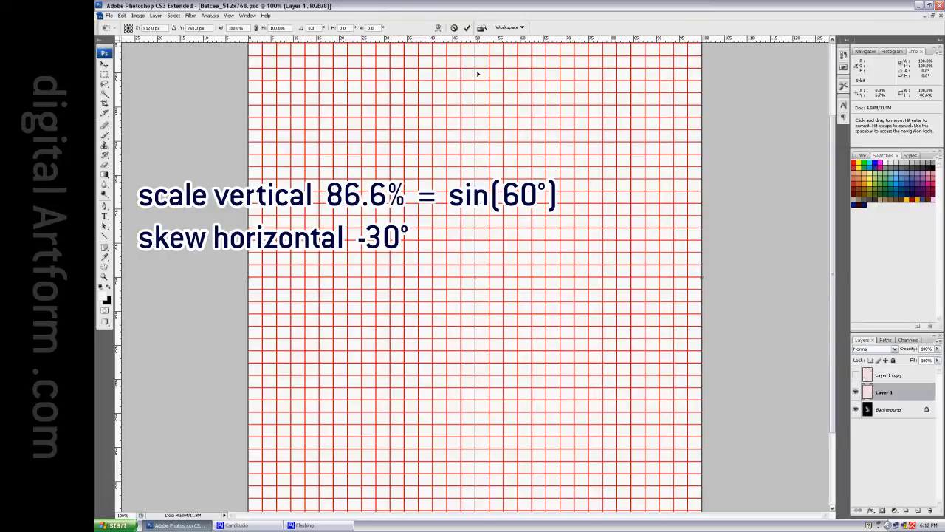
{"action": "mouse_move", "coordinate": [522, 150]}
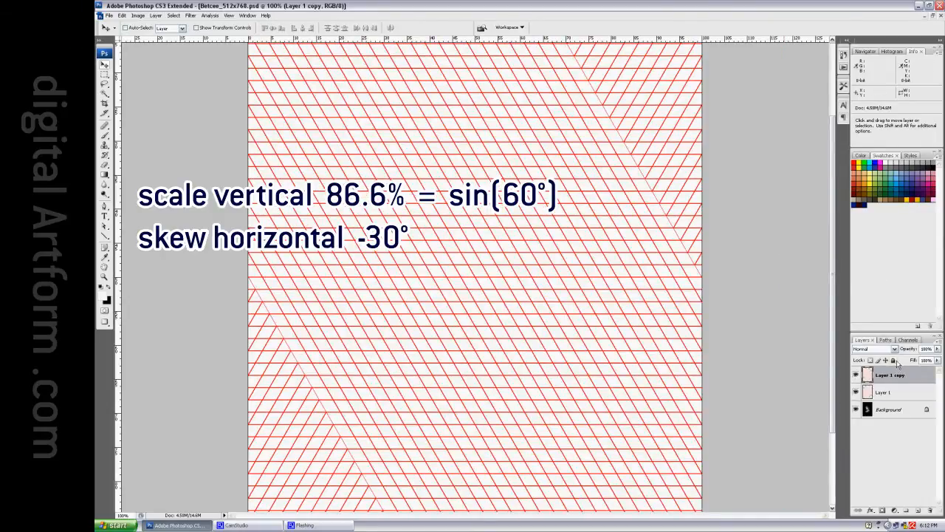
Step: Overlap the two slanted grid layers so they form a red triangle lattice
{"action": "left_click", "coordinate": [871, 348]}
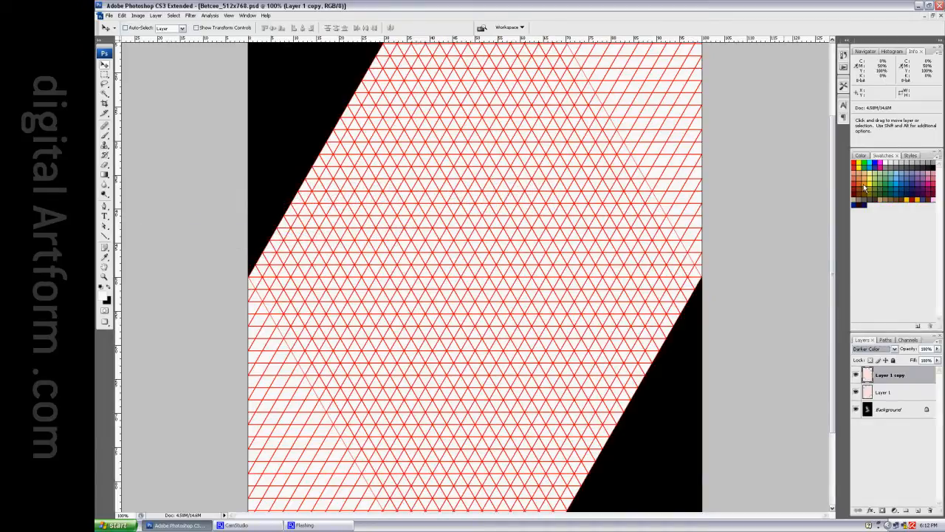
{"action": "mouse_move", "coordinate": [848, 190]}
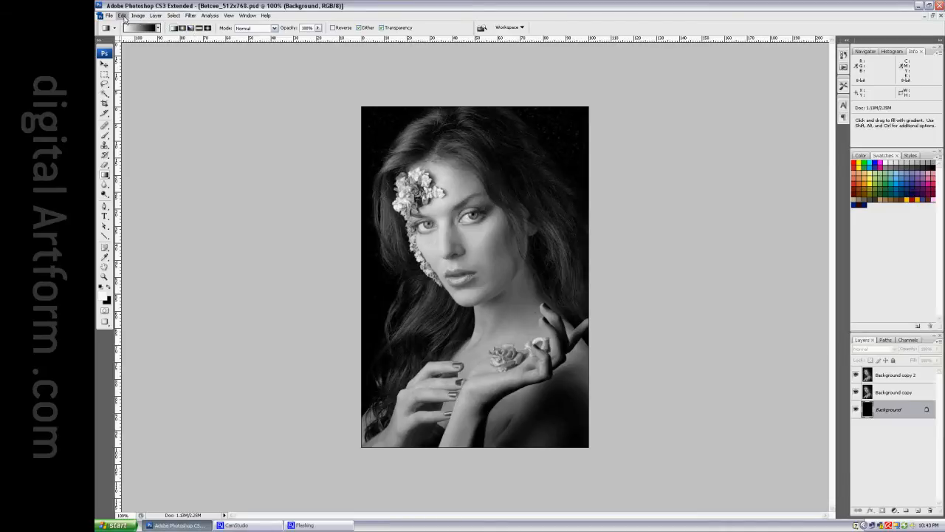
Step: Set the canvas size to 200% width and height with black extension
{"action": "left_click", "coordinate": [121, 16]}
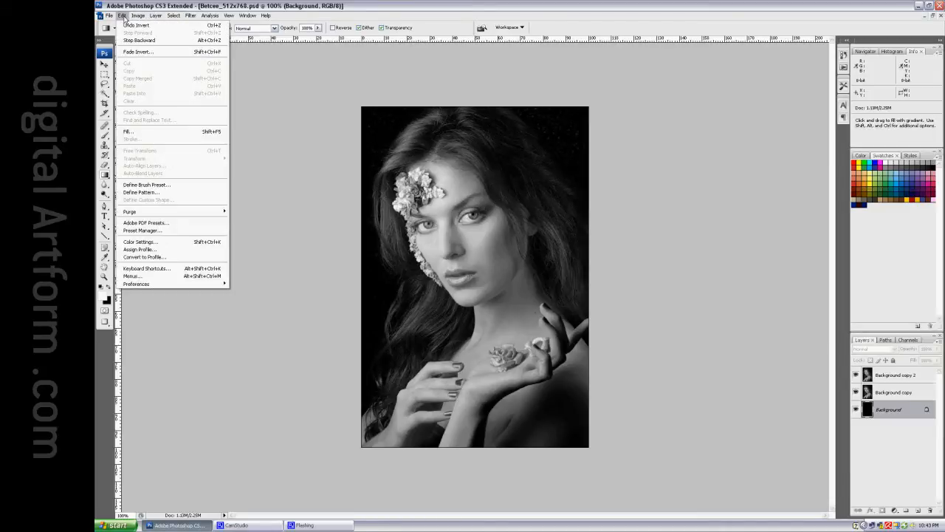
{"action": "left_click", "coordinate": [133, 25]}
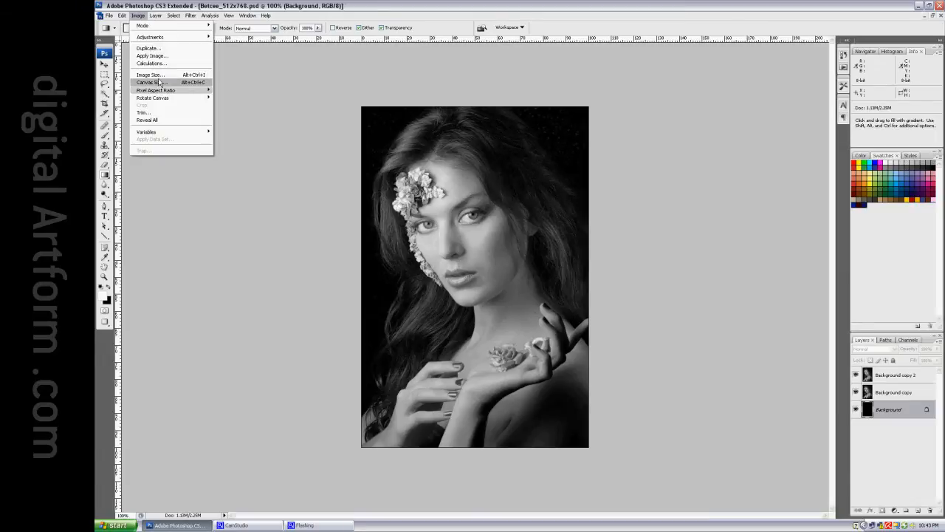
{"action": "left_click", "coordinate": [154, 83]}
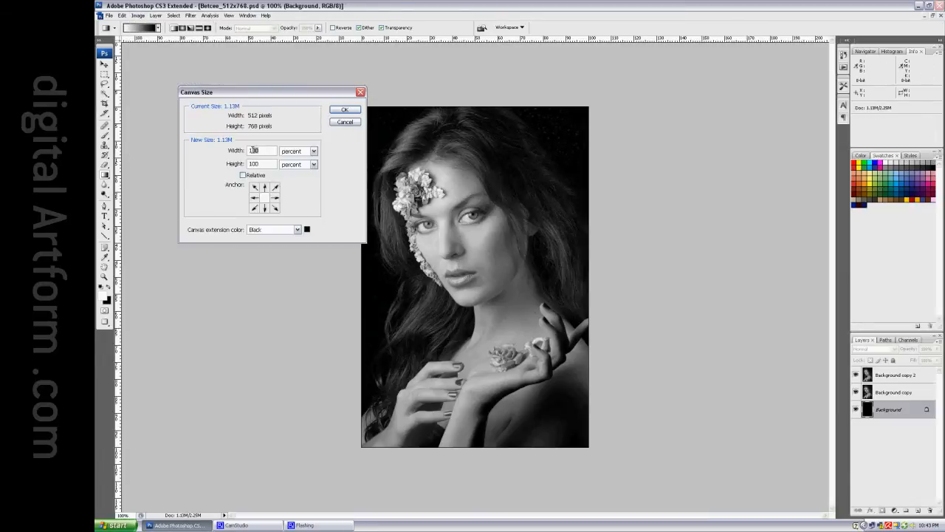
{"action": "type", "text": "200"}
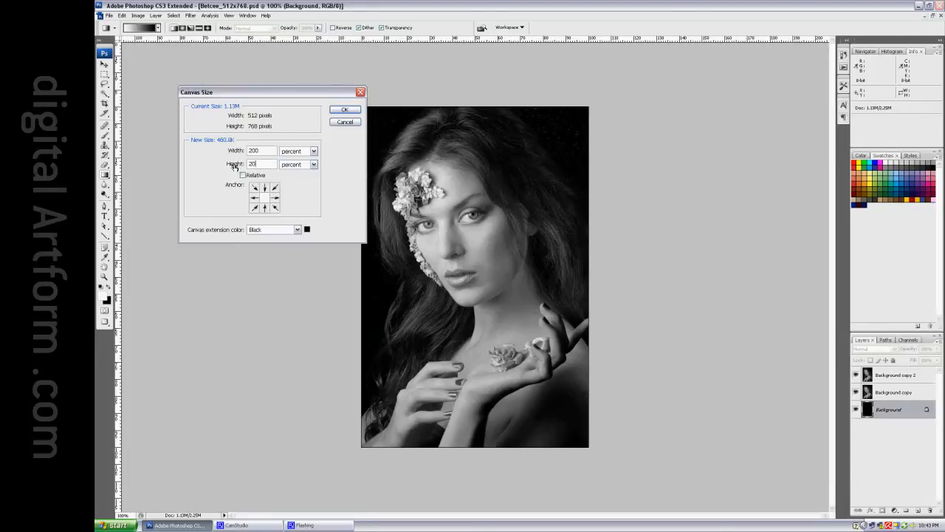
{"action": "left_click", "coordinate": [345, 109]}
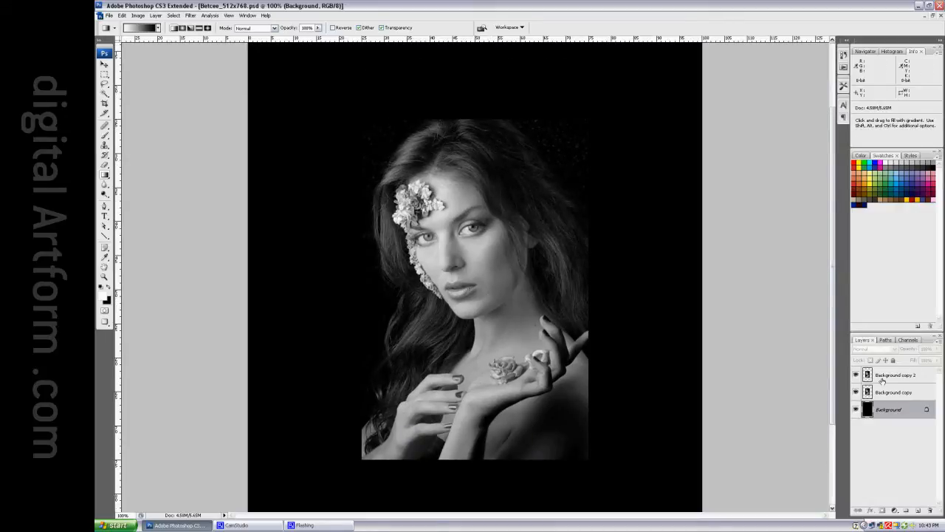
Step: Transform Background copy 2 with +30° horizontal skew and 115.5% vertical scale
{"action": "left_click", "coordinate": [893, 375]}
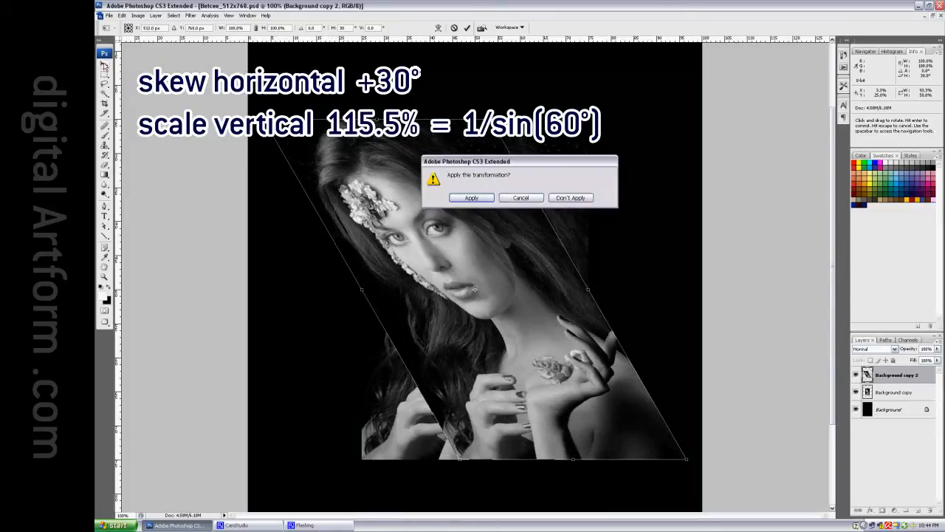
{"action": "left_click", "coordinate": [471, 198]}
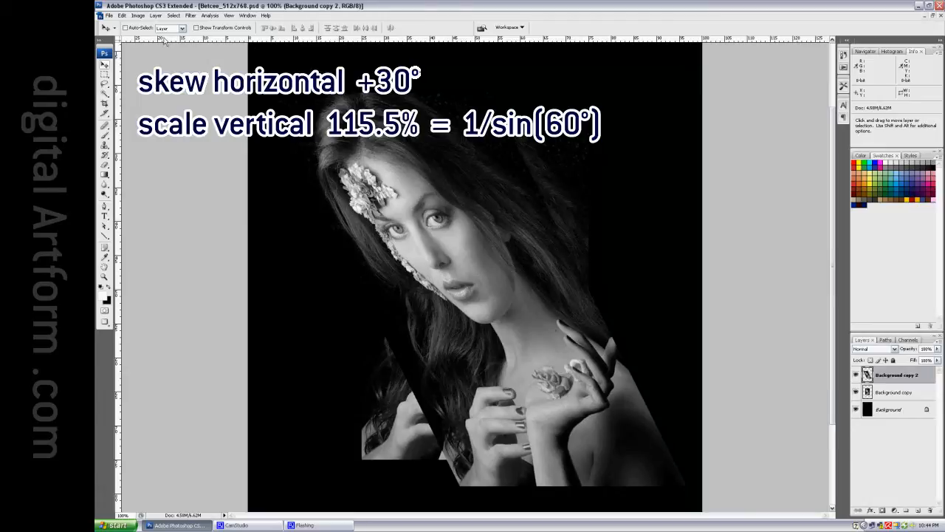
{"action": "mouse_move", "coordinate": [195, 15]}
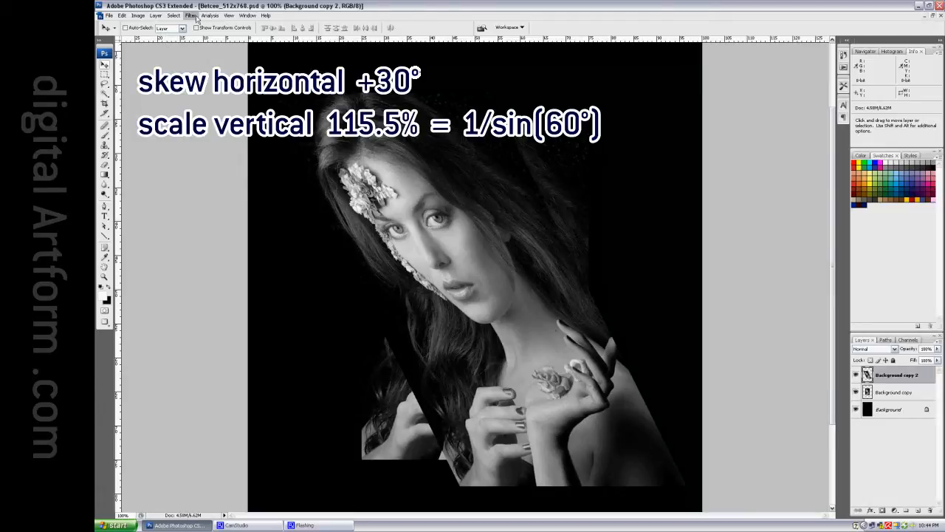
Step: Apply the Pixelate > Mosaic filter to the skewed portrait copy
{"action": "left_click", "coordinate": [195, 16]}
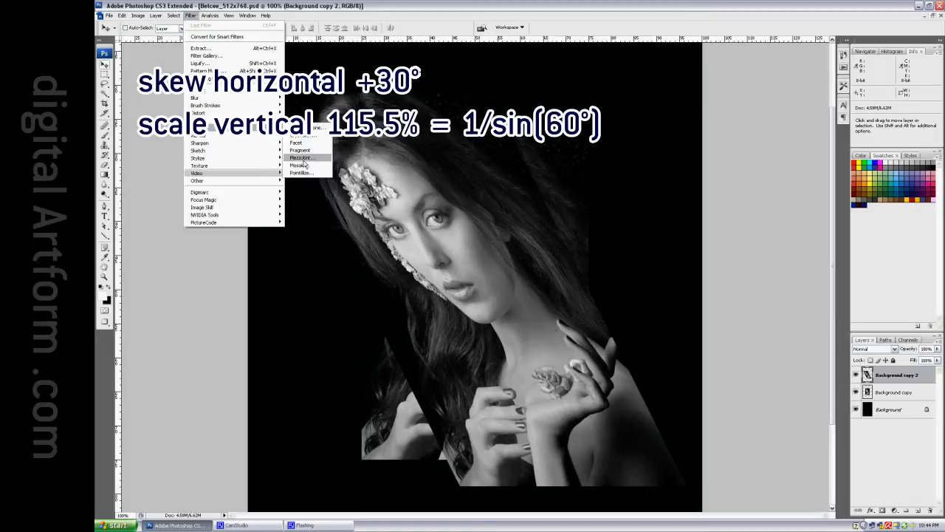
{"action": "left_click", "coordinate": [300, 156]}
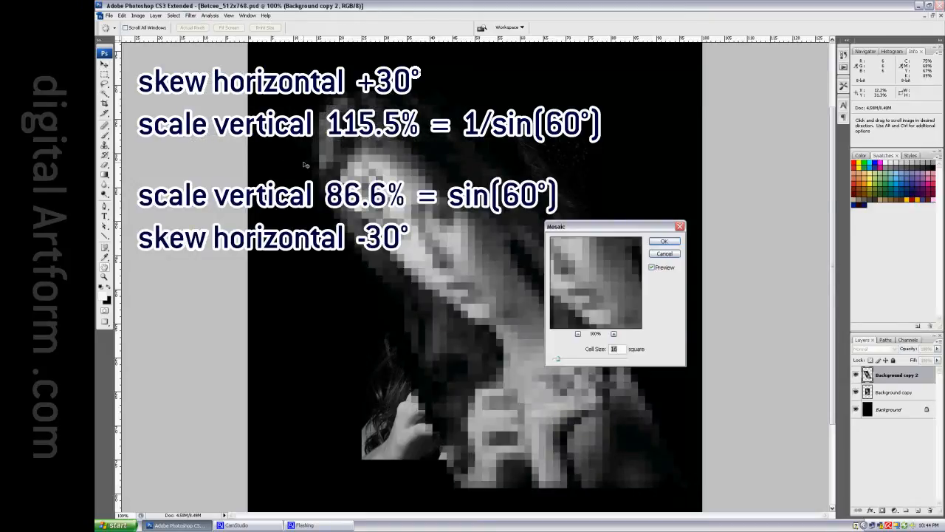
{"action": "left_click", "coordinate": [664, 241]}
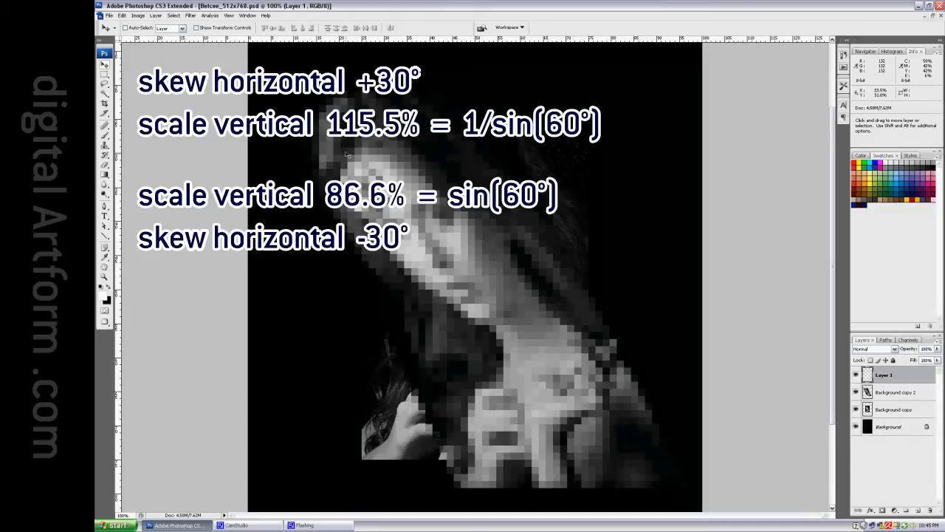
Step: Fill the new layer with the square grid custom pattern
{"action": "left_click", "coordinate": [118, 16]}
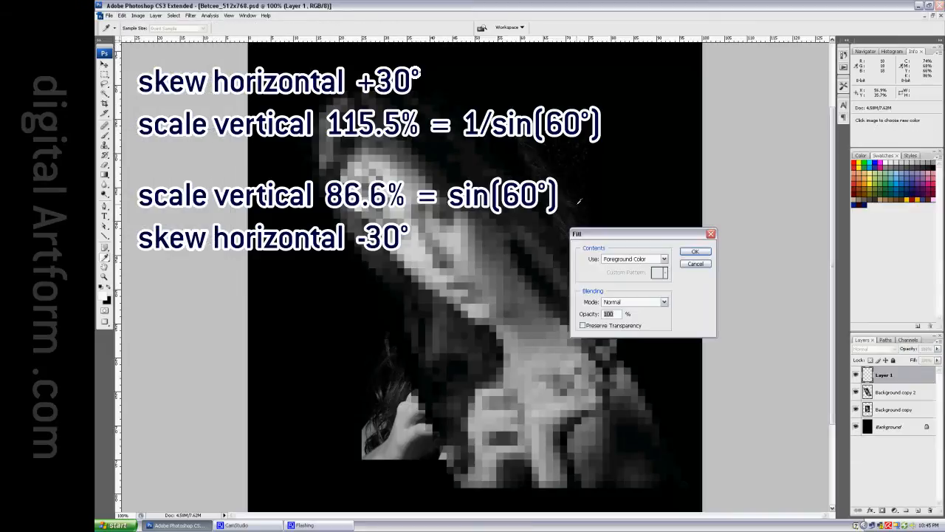
{"action": "left_click", "coordinate": [663, 258]}
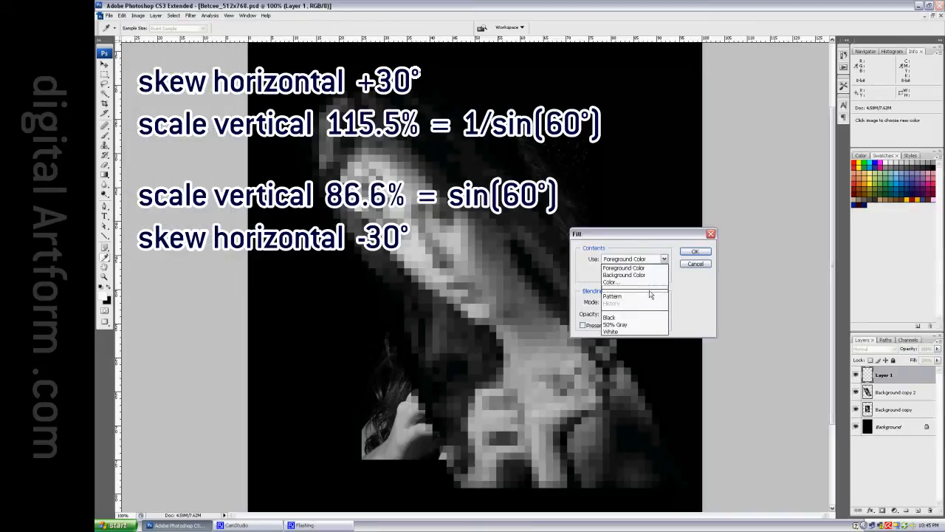
{"action": "left_click", "coordinate": [611, 296]}
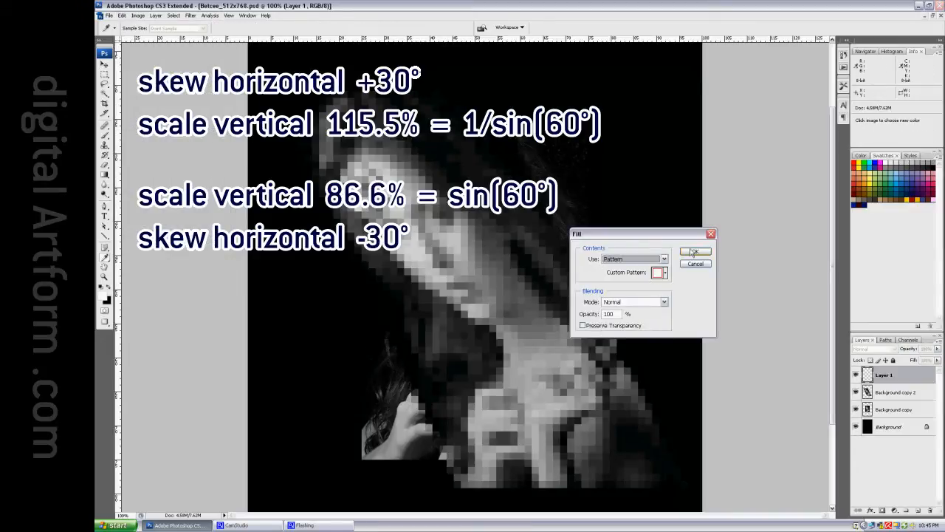
{"action": "left_click", "coordinate": [694, 251]}
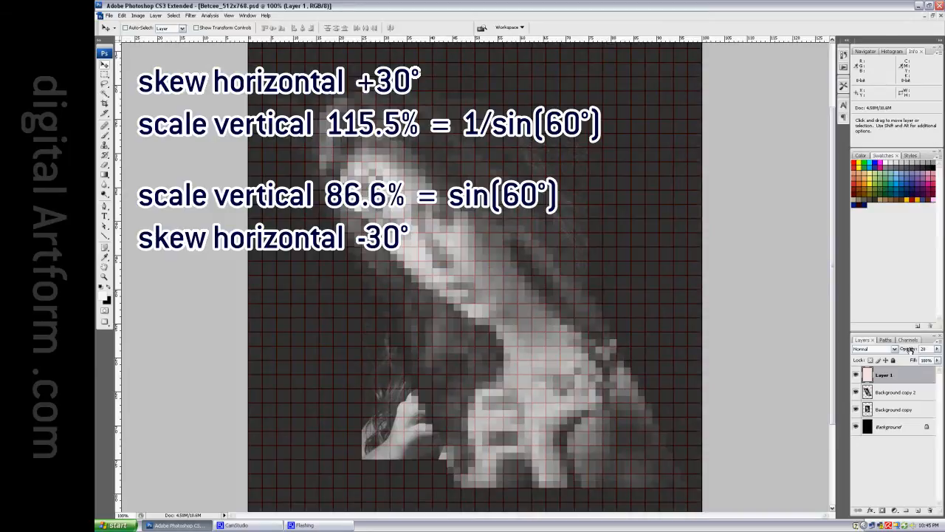
Step: Set Layer 1 to Multiply so the mosaic portrait shows through the grid
{"action": "left_click", "coordinate": [875, 349]}
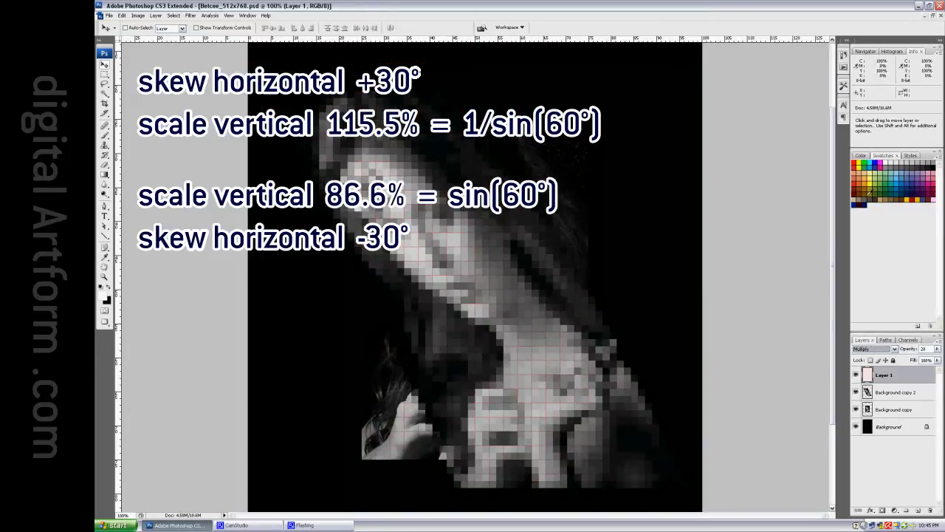
{"action": "right_click", "coordinate": [884, 375]}
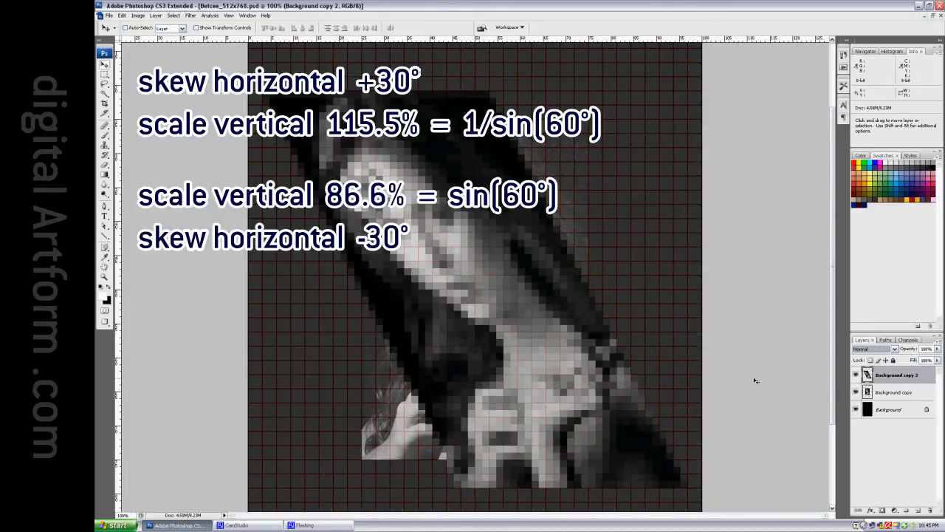
Step: Transform the merged gridded mosaic layer with +30° skew and 115.5% vertical scale
{"action": "left_click", "coordinate": [856, 391]}
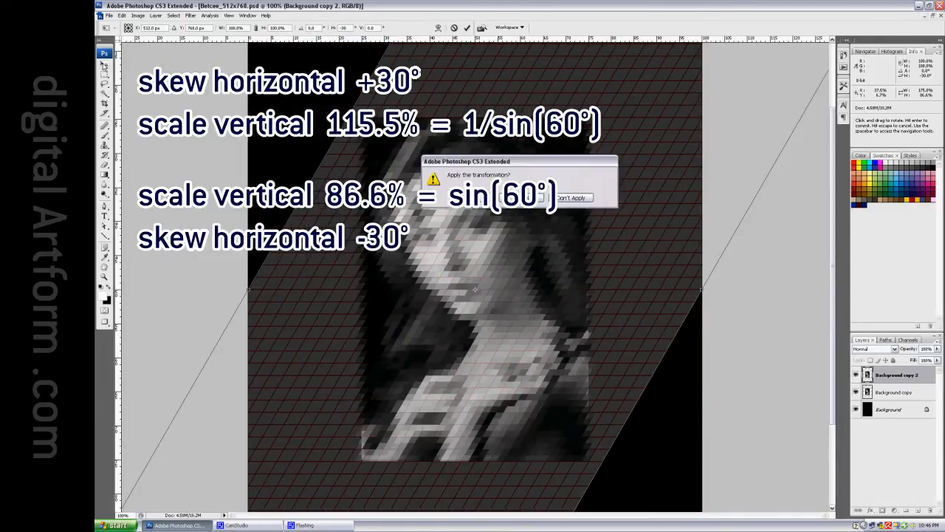
{"action": "left_click", "coordinate": [570, 198]}
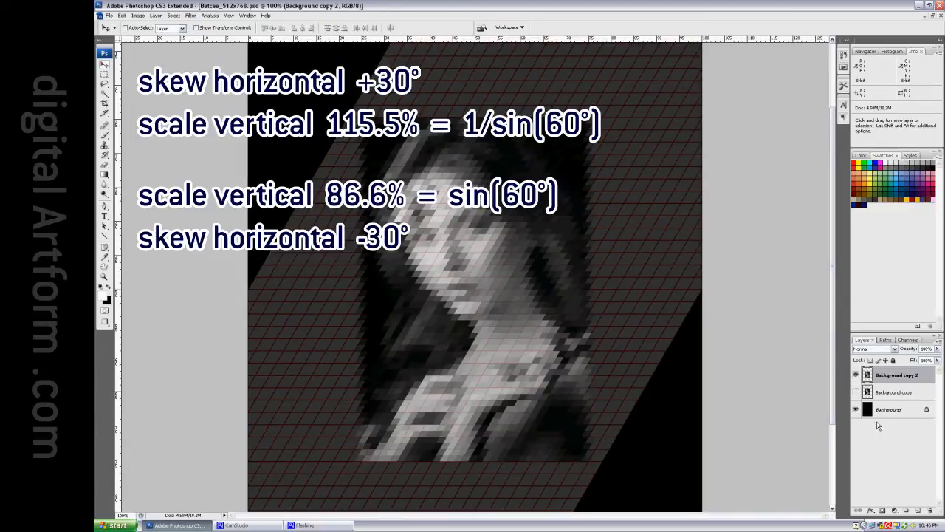
Step: Hide Background copy 2 so the original portrait shows on the black canvas
{"action": "left_click", "coordinate": [853, 393]}
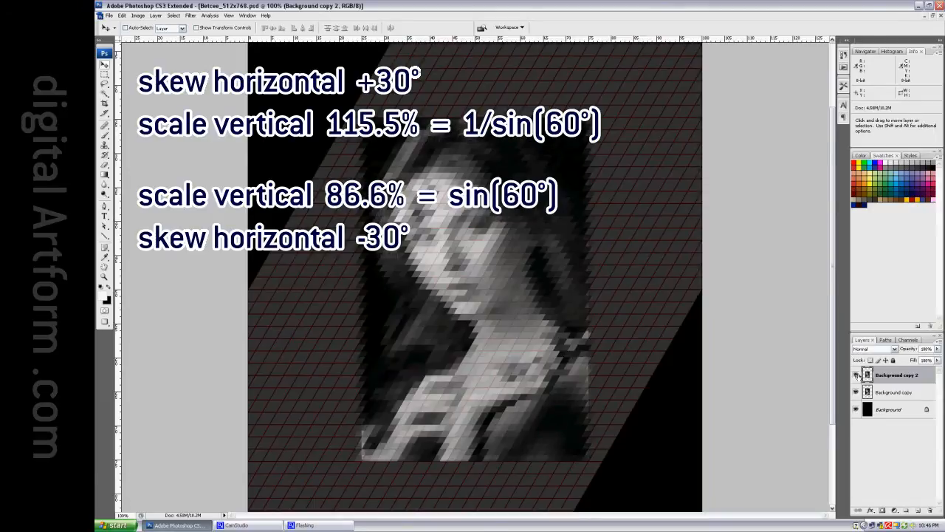
{"action": "left_click", "coordinate": [857, 376]}
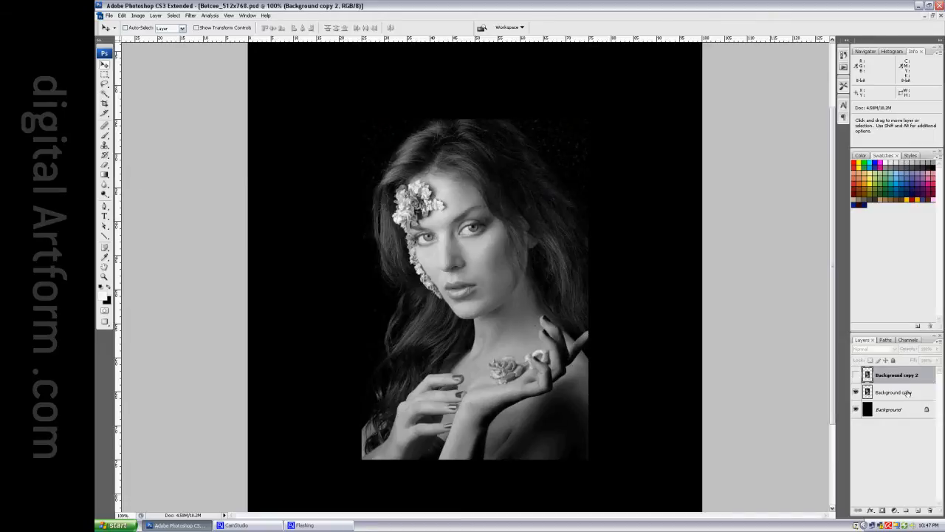
Step: Duplicate Background copy and shear it -30° horizontally at 86.6% vertical scale
{"action": "left_click", "coordinate": [894, 393]}
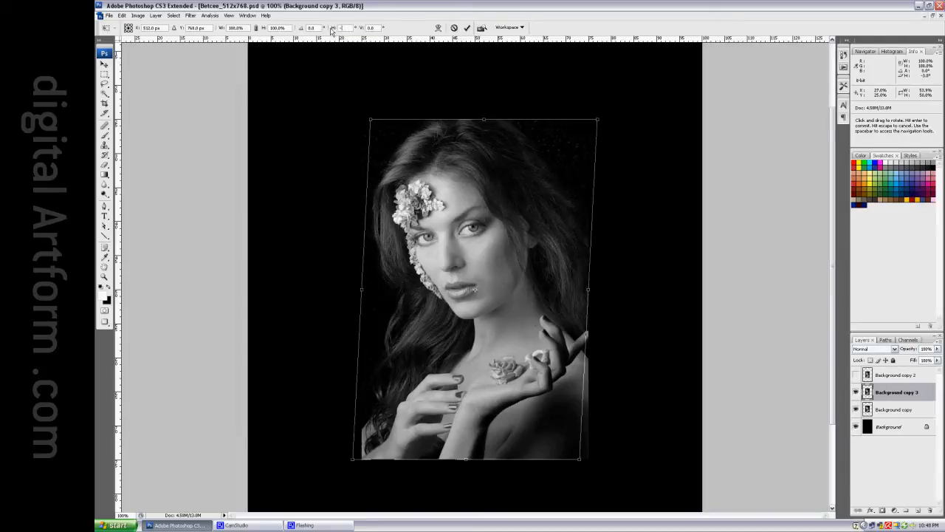
{"action": "left_click_drag", "start_coordinate": [596, 119], "coordinate": [685, 119]}
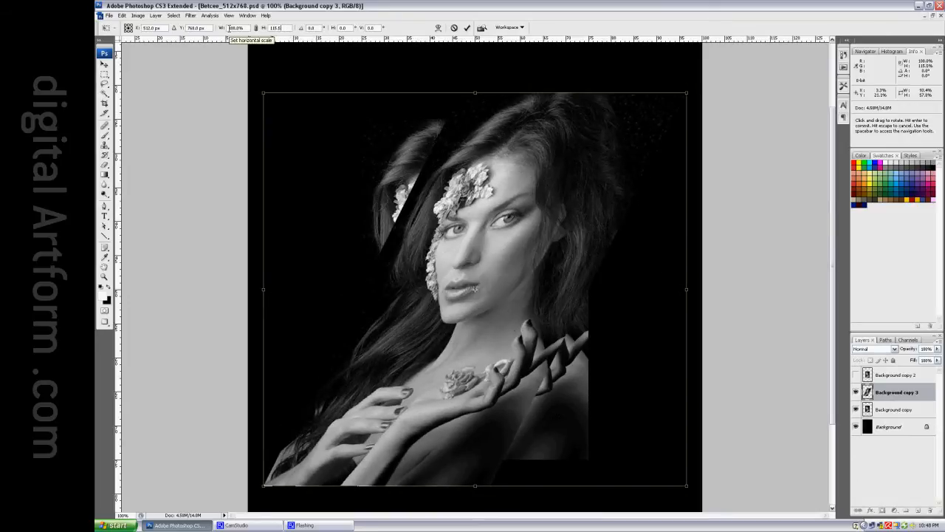
{"action": "mouse_move", "coordinate": [101, 68]}
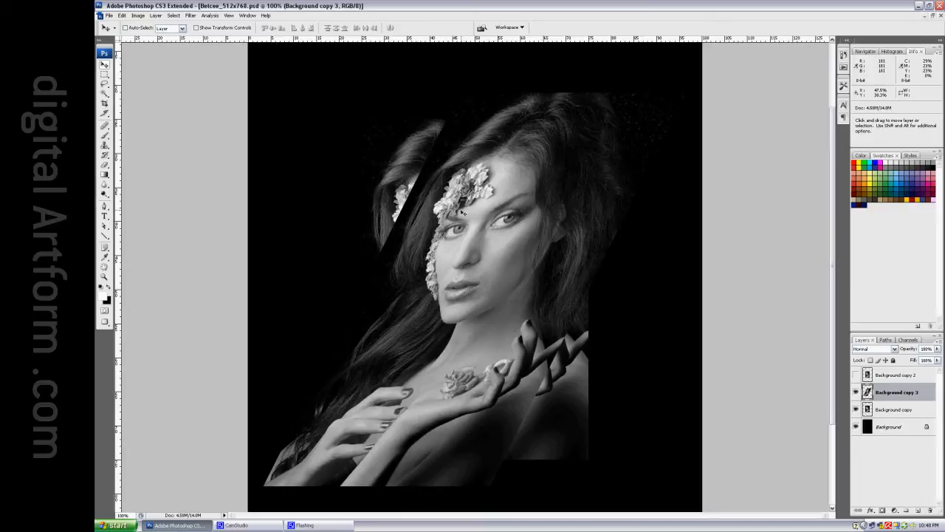
Step: Fill a new layer with the grid pattern, set it to Multiply and merge it into the mosaic
{"action": "left_click", "coordinate": [195, 15]}
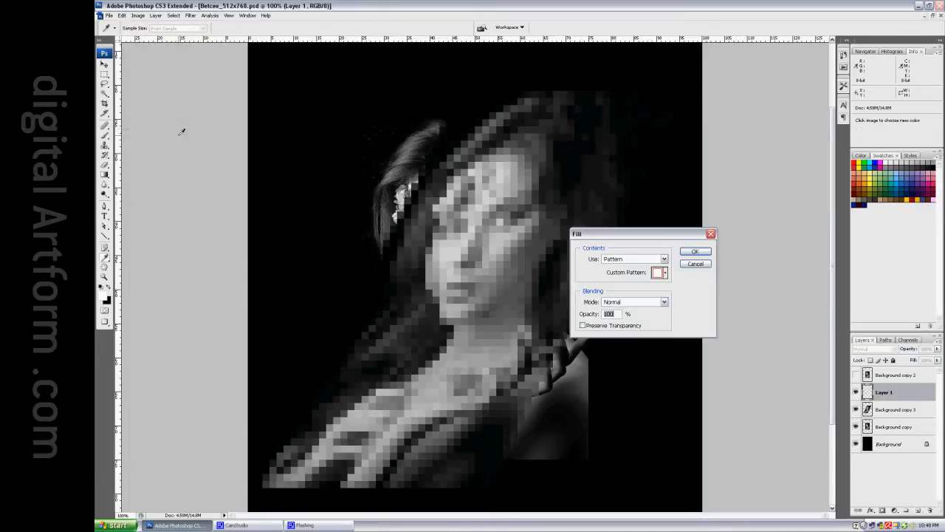
{"action": "left_click", "coordinate": [694, 251]}
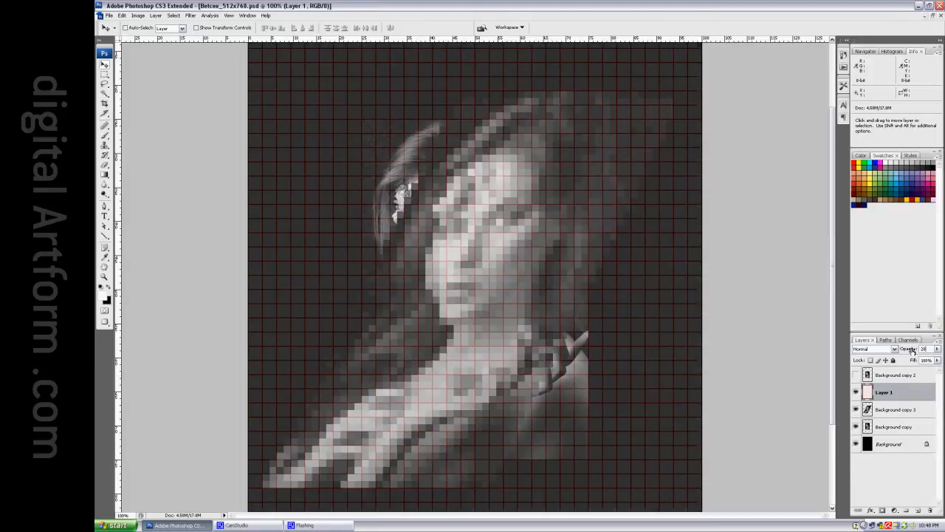
{"action": "right_click", "coordinate": [885, 392]}
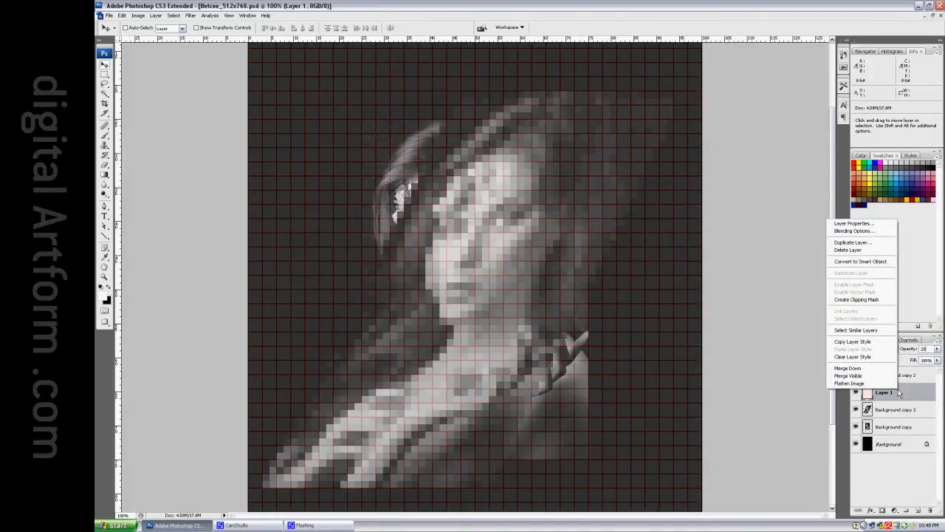
{"action": "left_click", "coordinate": [874, 348]}
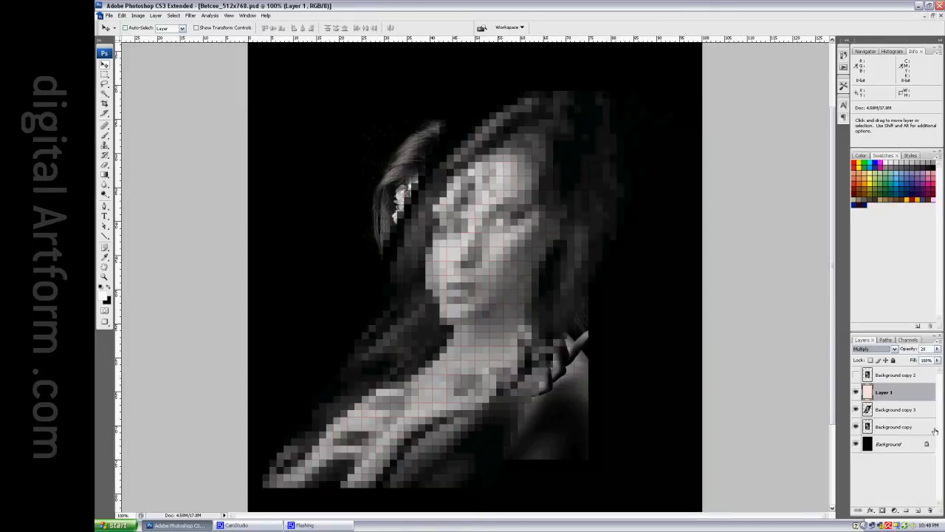
{"action": "right_click", "coordinate": [894, 393]}
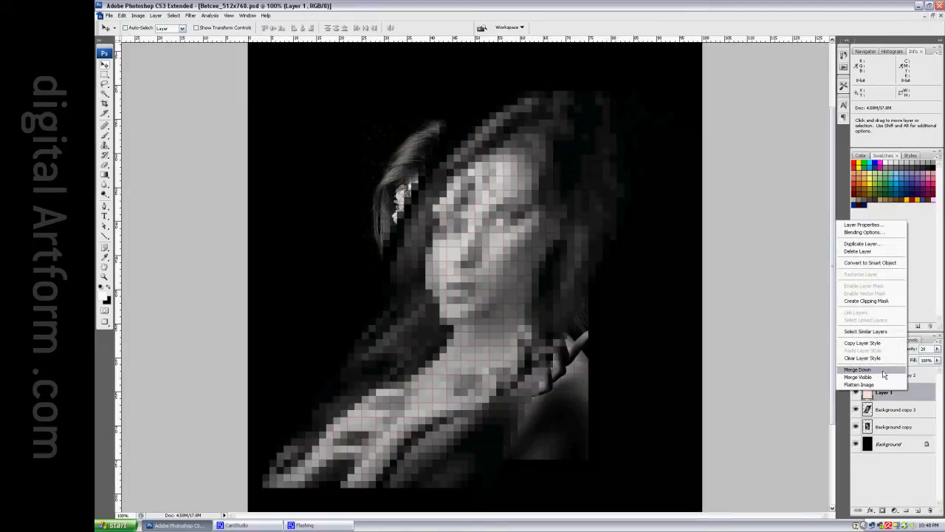
{"action": "left_click", "coordinate": [857, 370]}
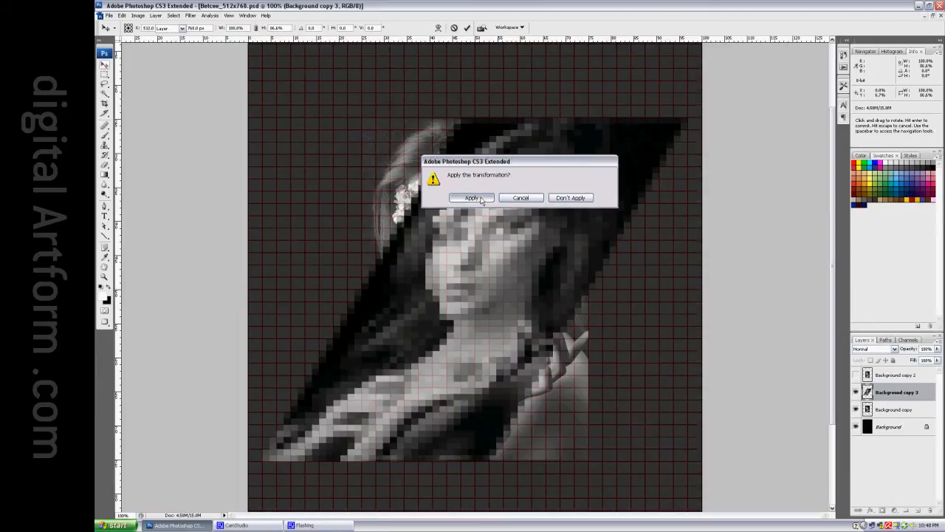
Step: Apply the +30° skew and 115.5% vertical scale transform to the gridded mosaic copy
{"action": "left_click", "coordinate": [469, 198]}
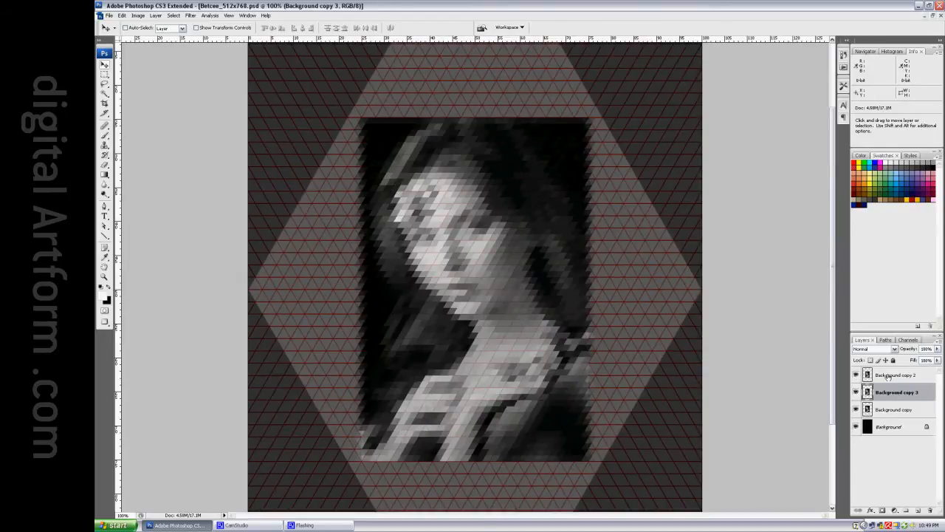
Step: Show Background copy 2 so both sheared mosaics combine into a triangle-cell lattice
{"action": "left_click", "coordinate": [895, 375]}
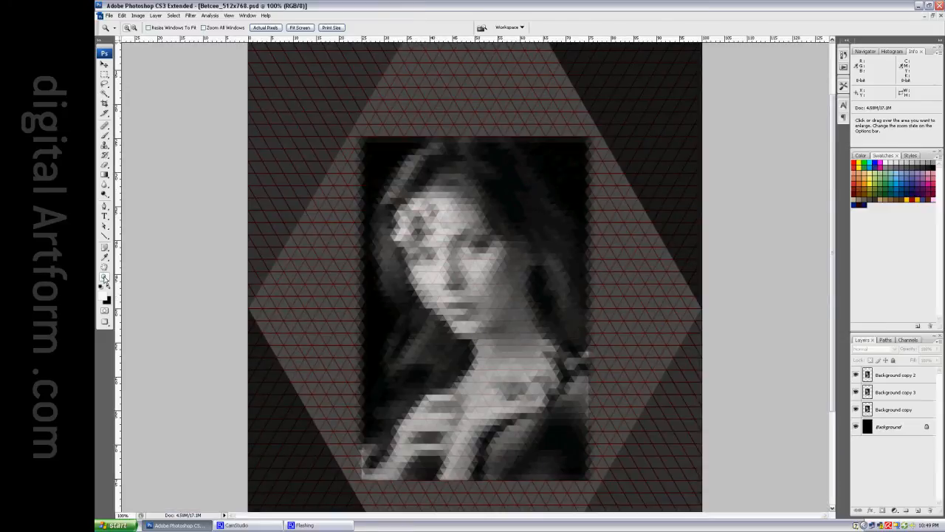
{"action": "mouse_move", "coordinate": [735, 446]}
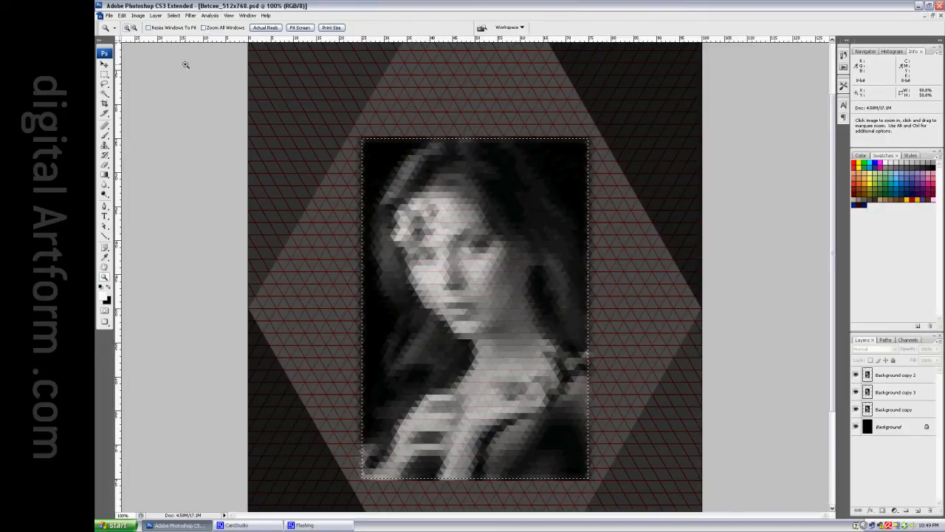
Step: Flatten the mosaic to one layer and create a new blank document via File > New
{"action": "left_click", "coordinate": [151, 15]}
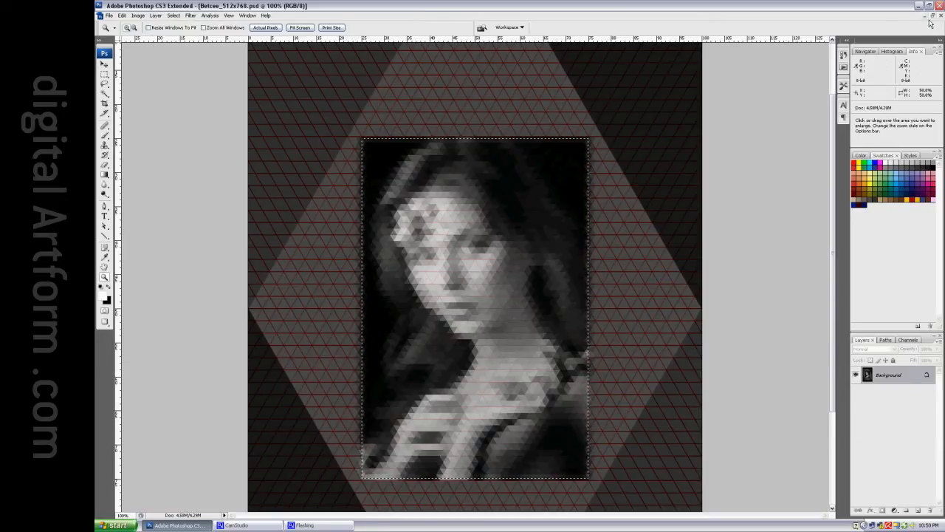
{"action": "left_click", "coordinate": [101, 15]}
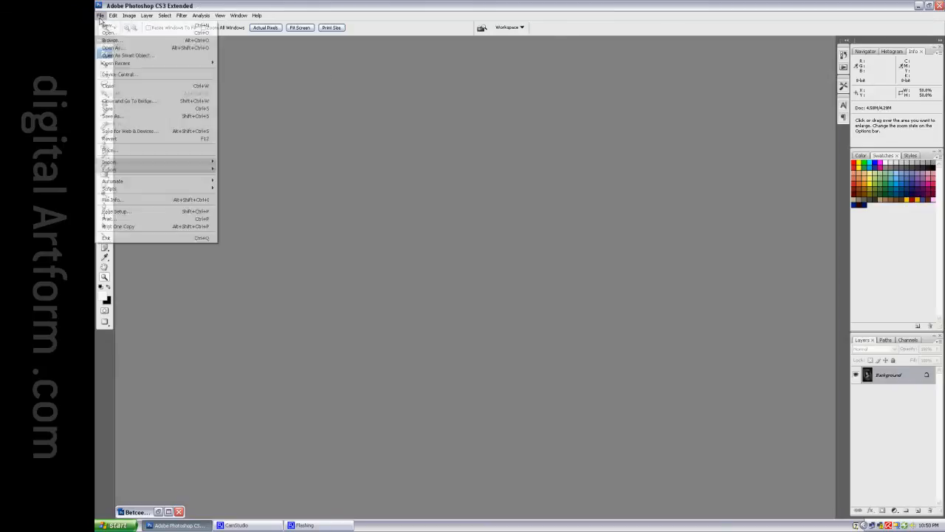
{"action": "left_click", "coordinate": [103, 26]}
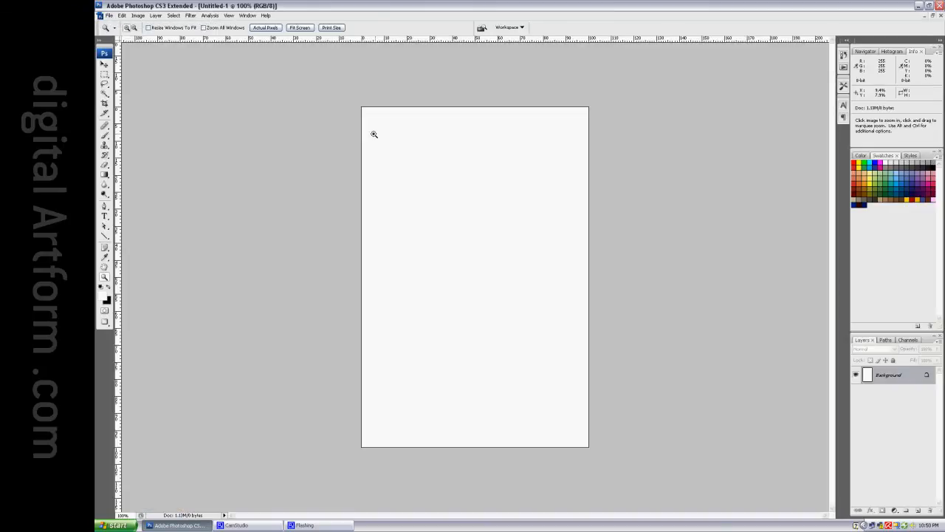